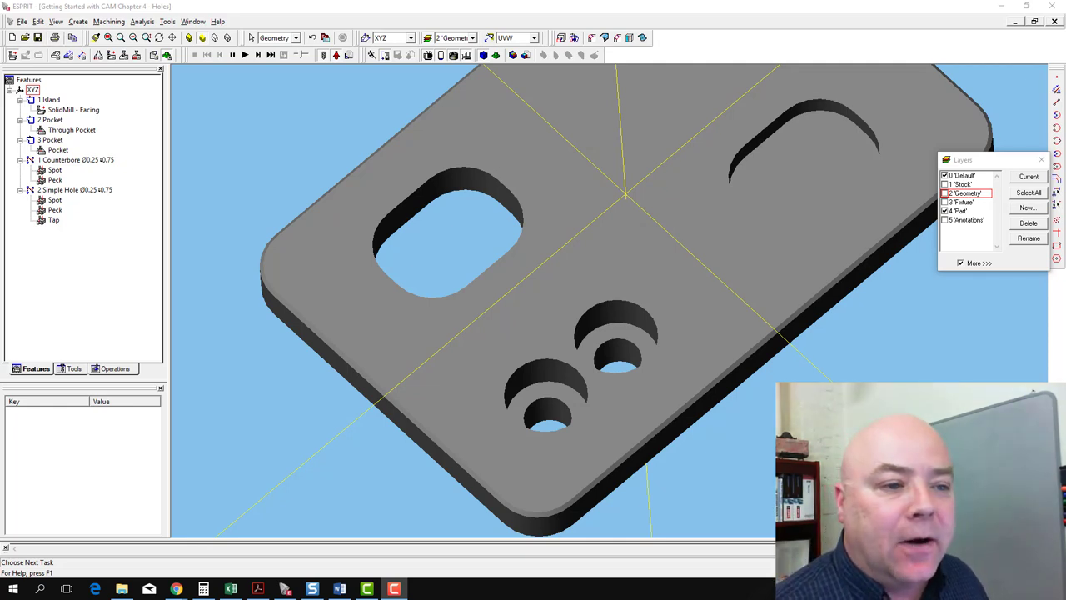
mouse_move(192, 345)
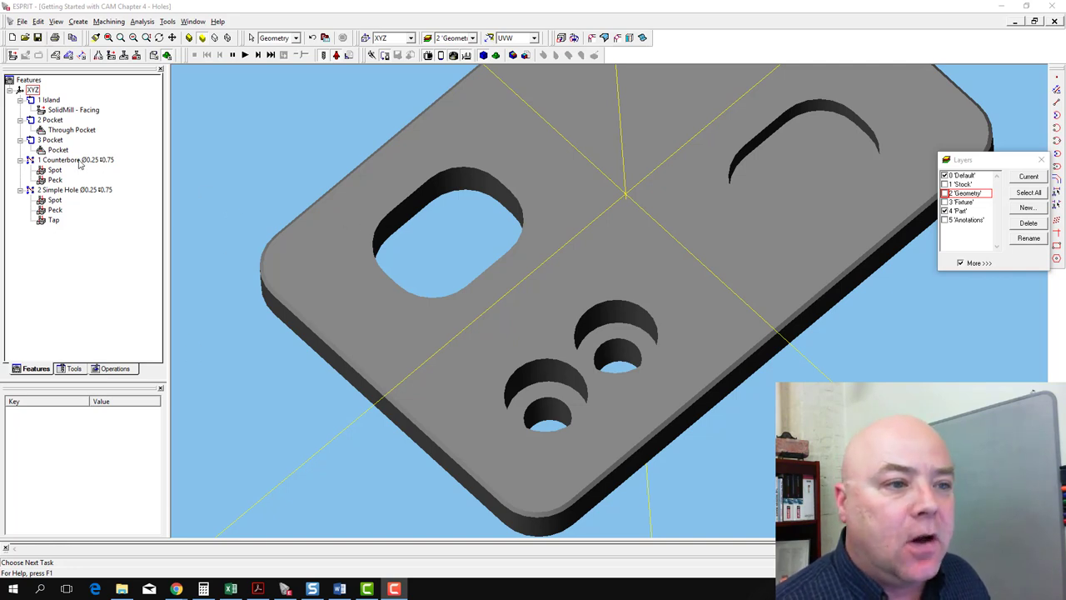
- Select the 1 Counterbore feature in the Features tree to show its properties
left_click(75, 159)
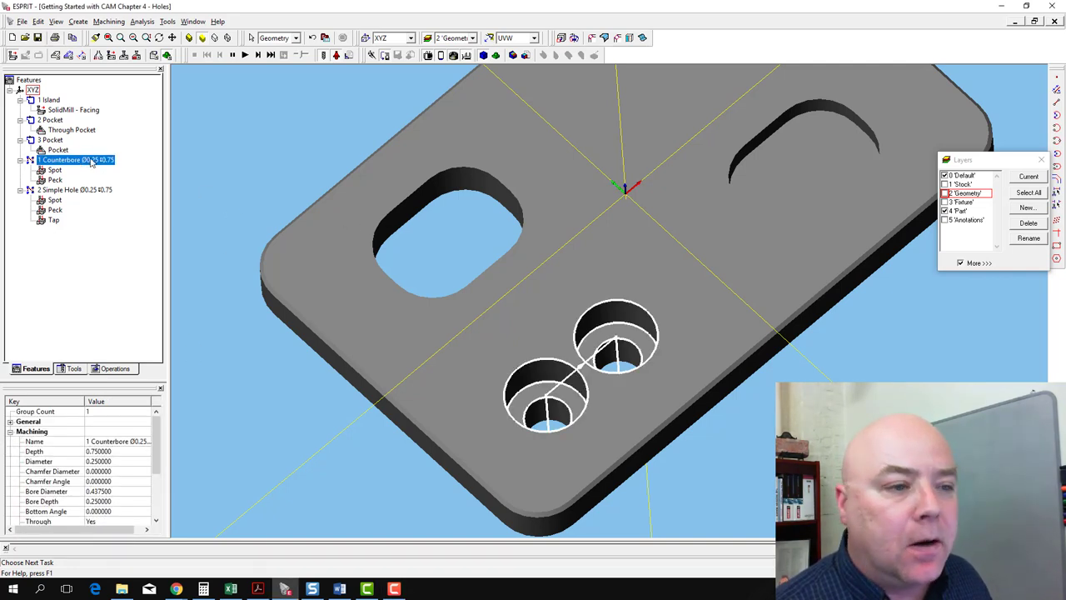
mouse_move(73, 165)
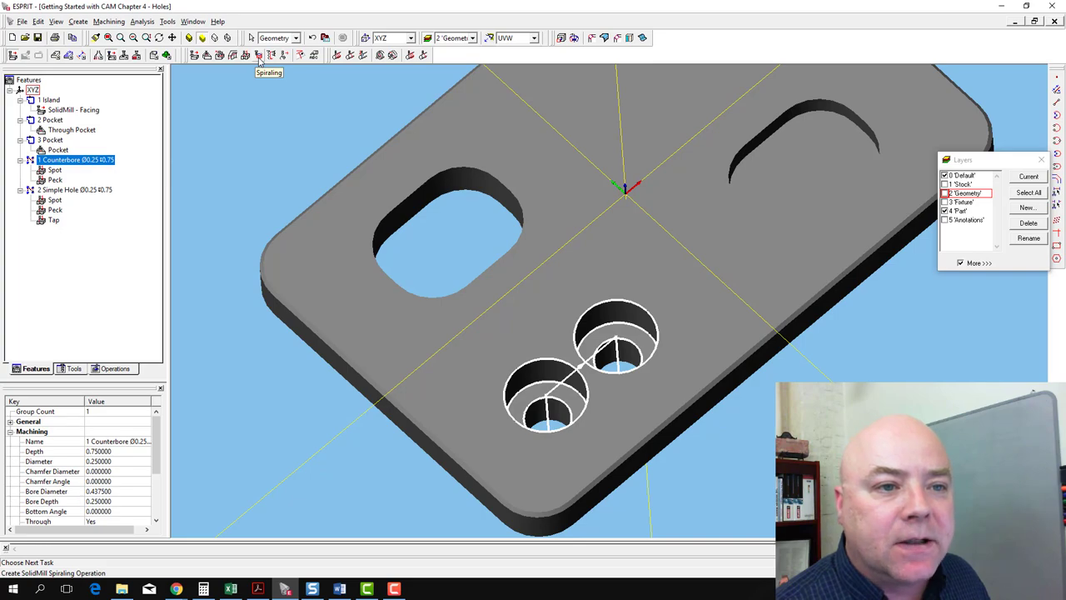
- Create a SolidMill Spiraling operation with the 1/4 ENDMILL tool, 6000 RPM, feedrates 36 and 7.2
left_click(259, 55)
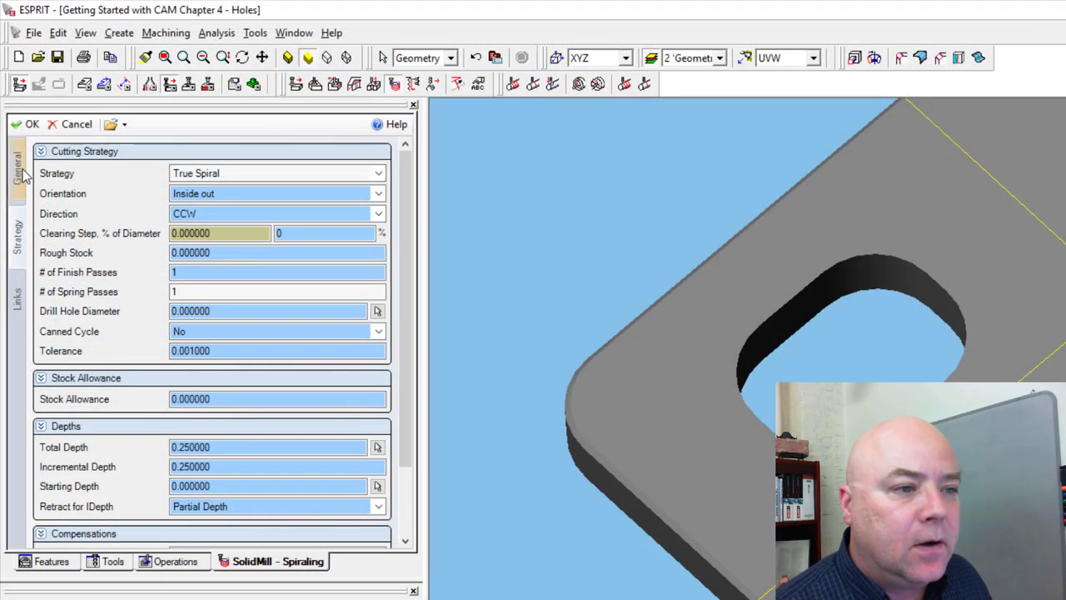
left_click(15, 166)
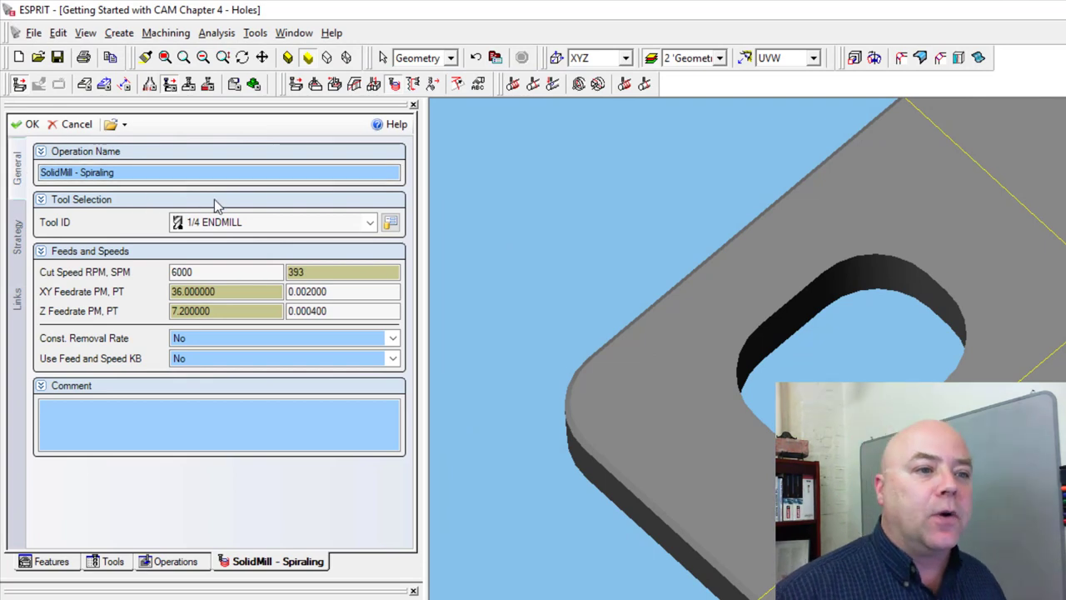
left_click(370, 222)
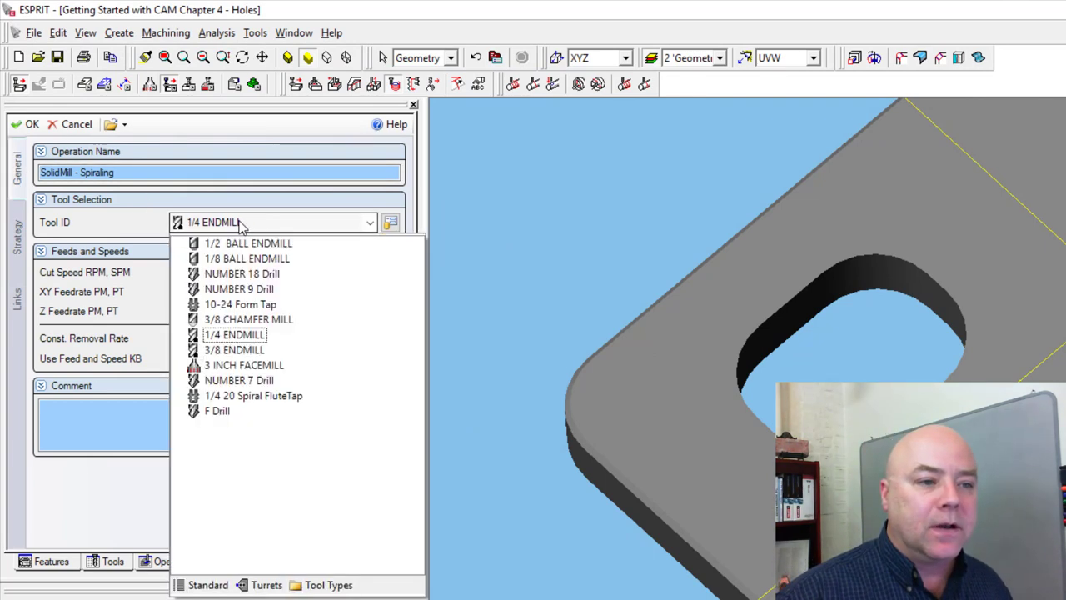
left_click(235, 334)
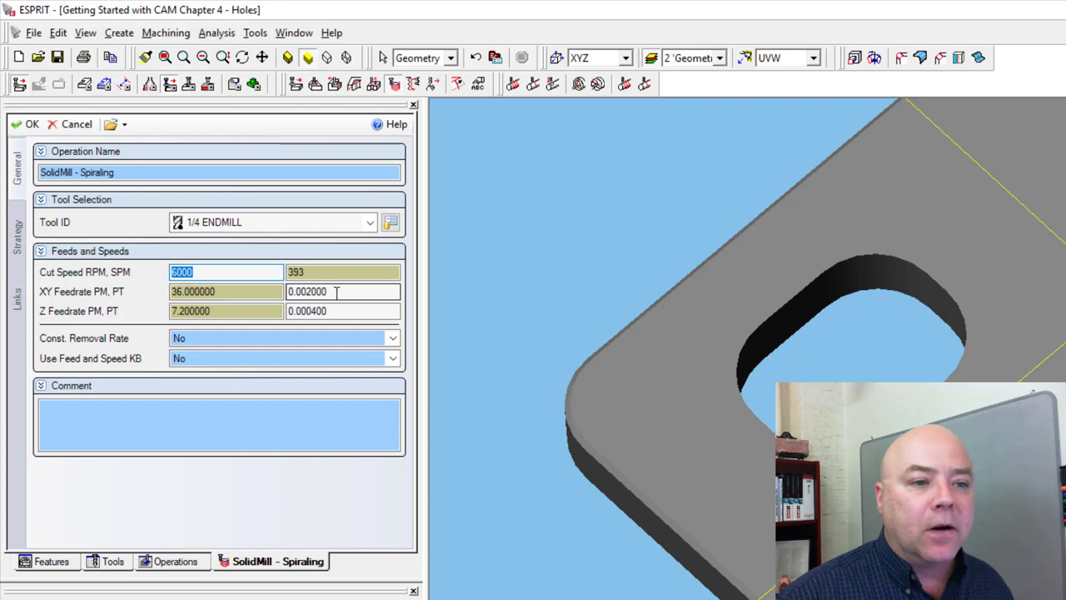
left_click(341, 290)
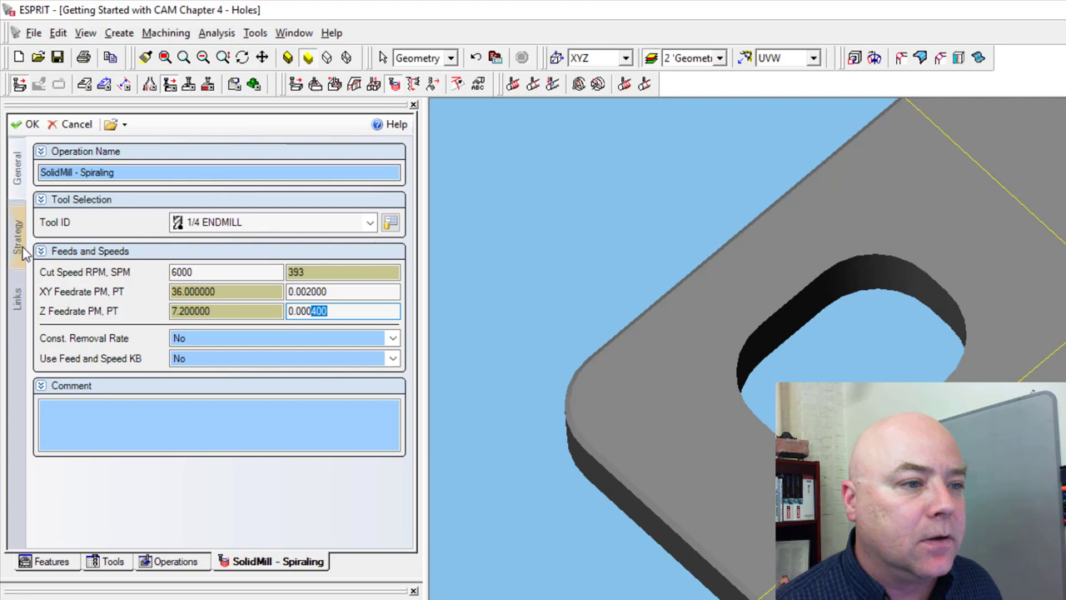
- Review the True Spiral, inside-out CCW strategy and set Drill Hole Diameter to 0.25
left_click(17, 233)
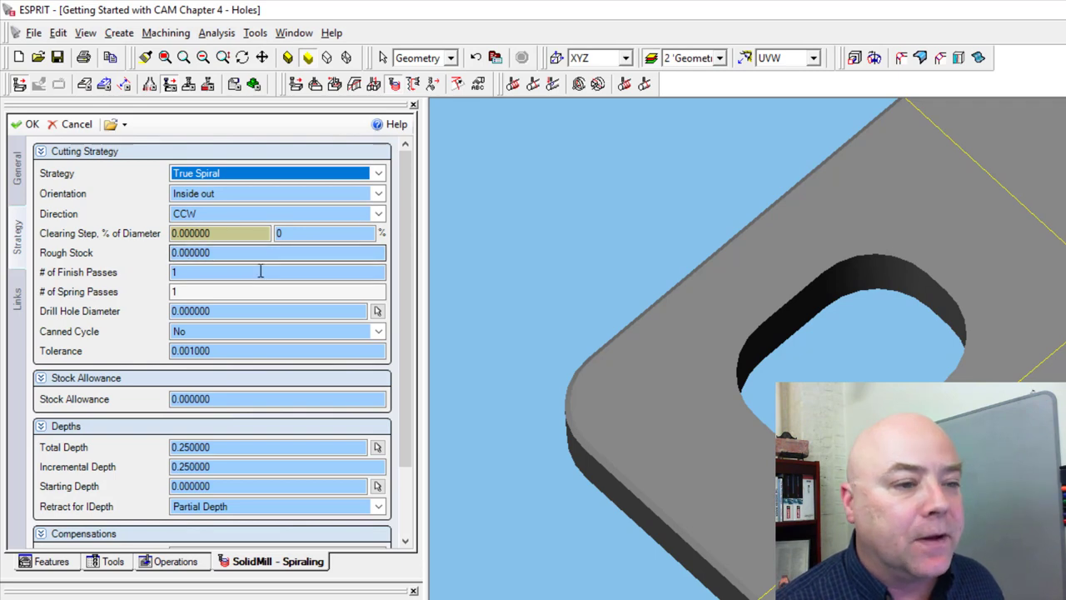
left_click(275, 252)
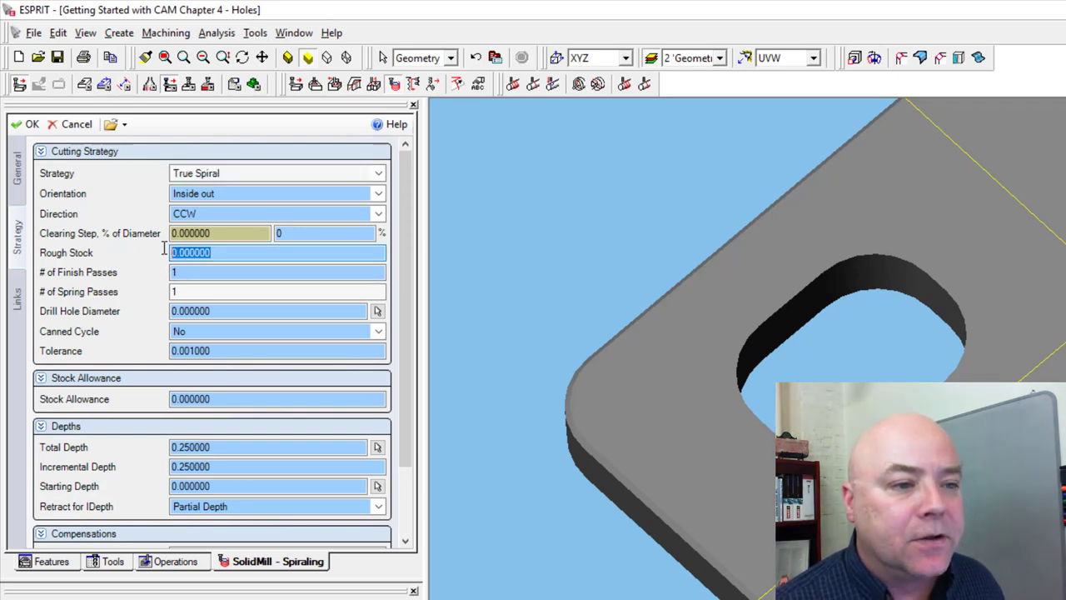
left_click(220, 232)
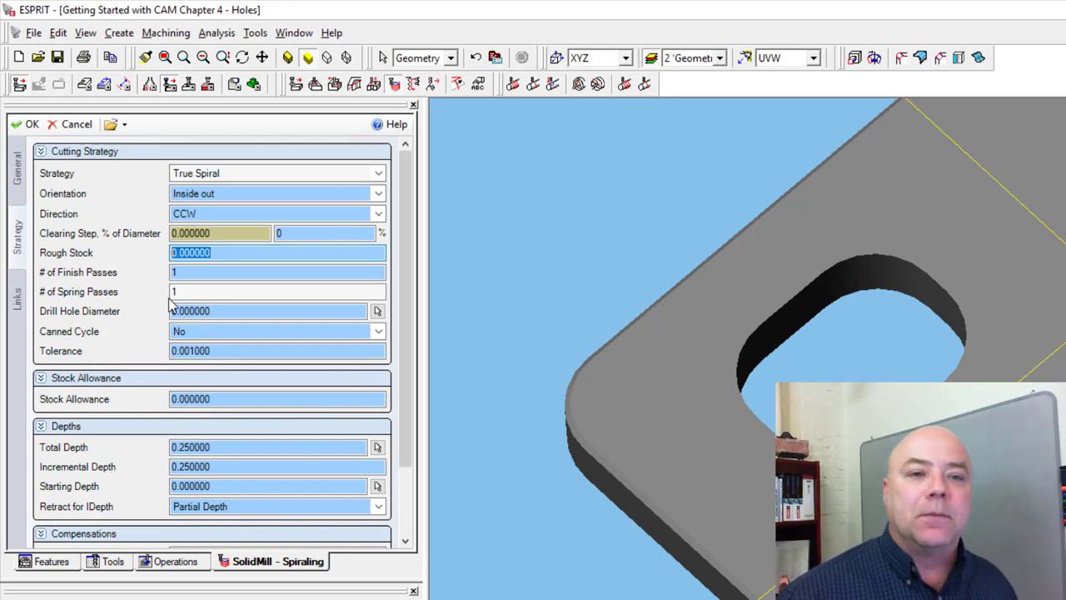
mouse_move(239, 337)
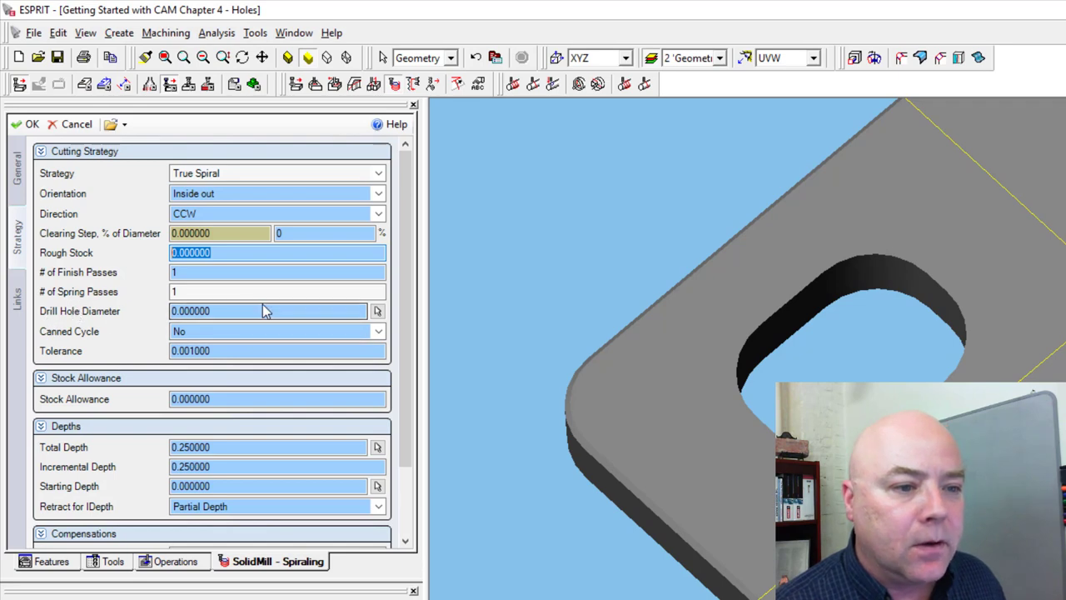
left_click(269, 311)
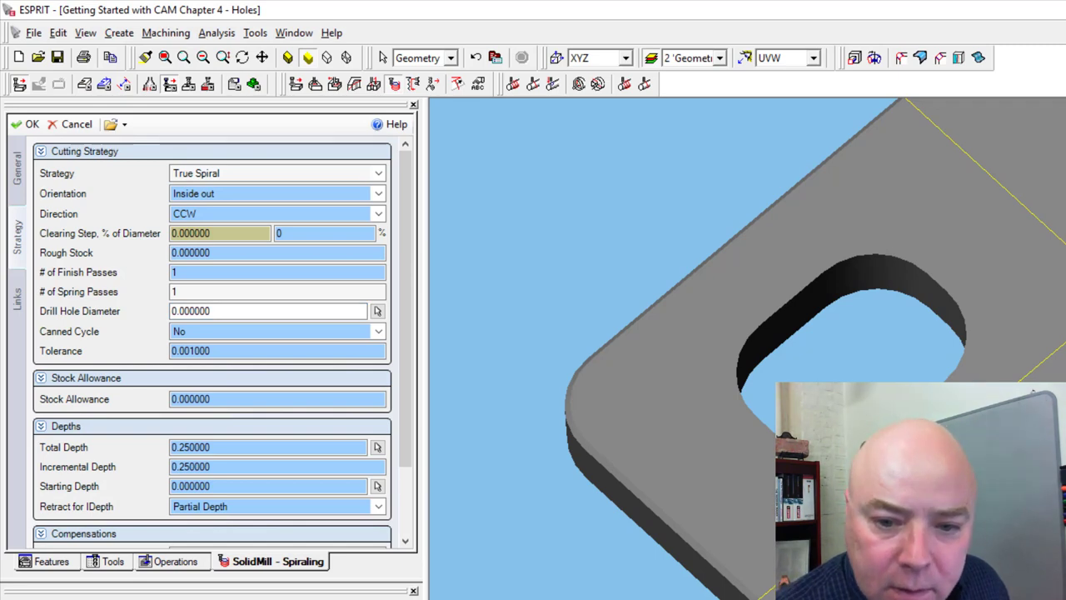
left_click(266, 311)
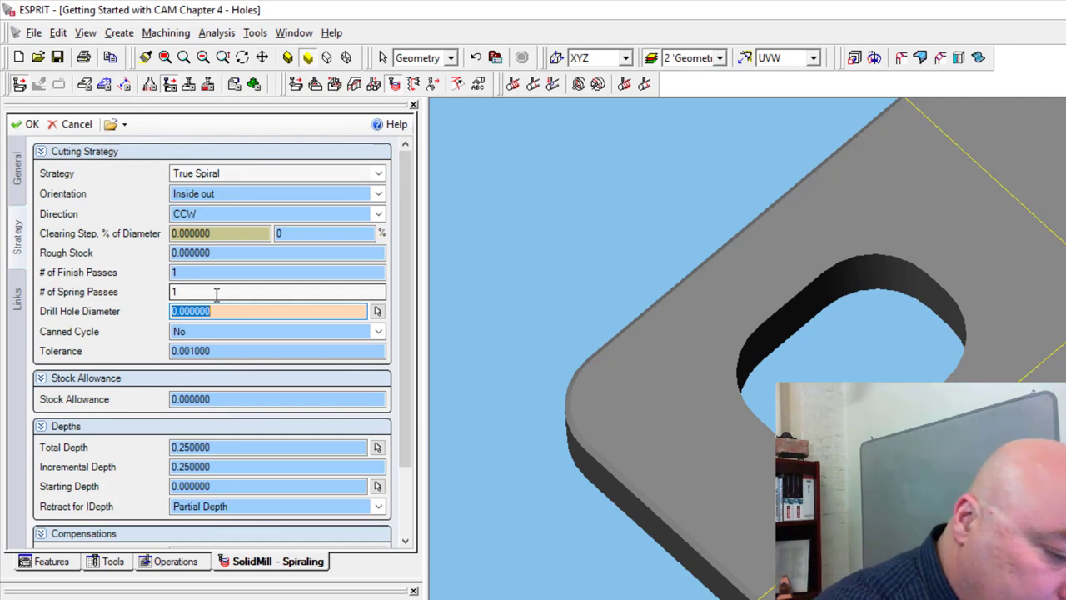
type(".25")
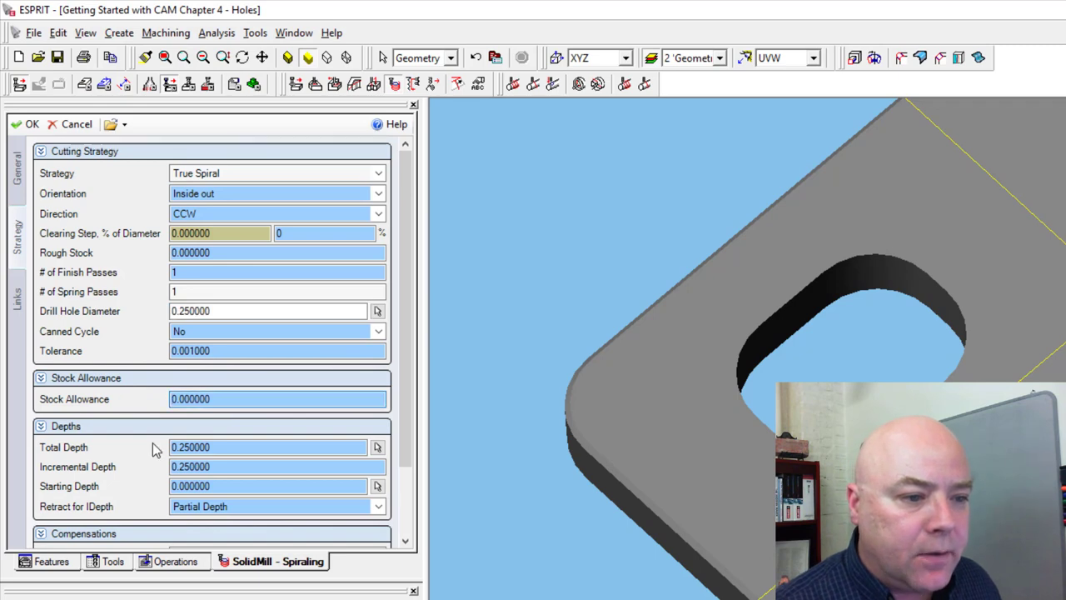
- Scroll the Strategy settings to review 0.25 depths and left cutter compensation
scroll("down", 3)
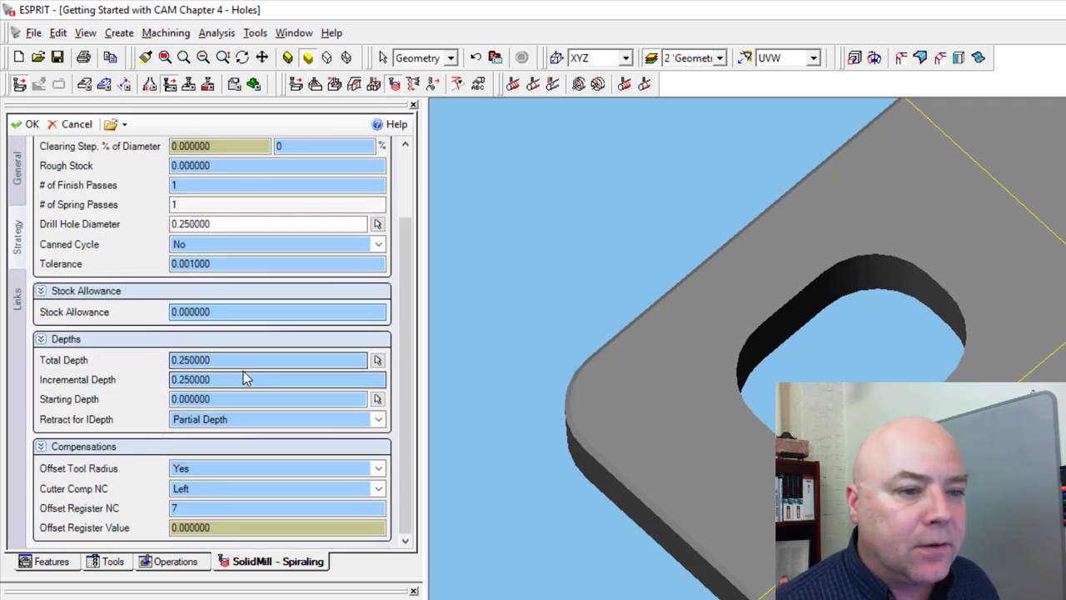
mouse_move(347, 385)
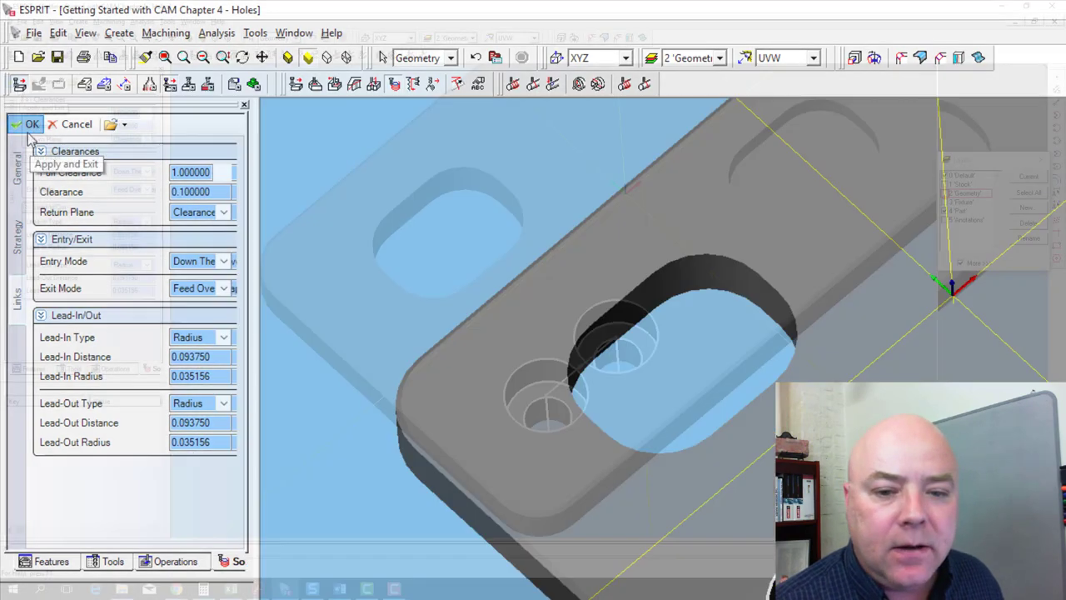
- Add the Spiraling operation, then select Spot, Peck and Spiraling for simulation
left_click(32, 123)
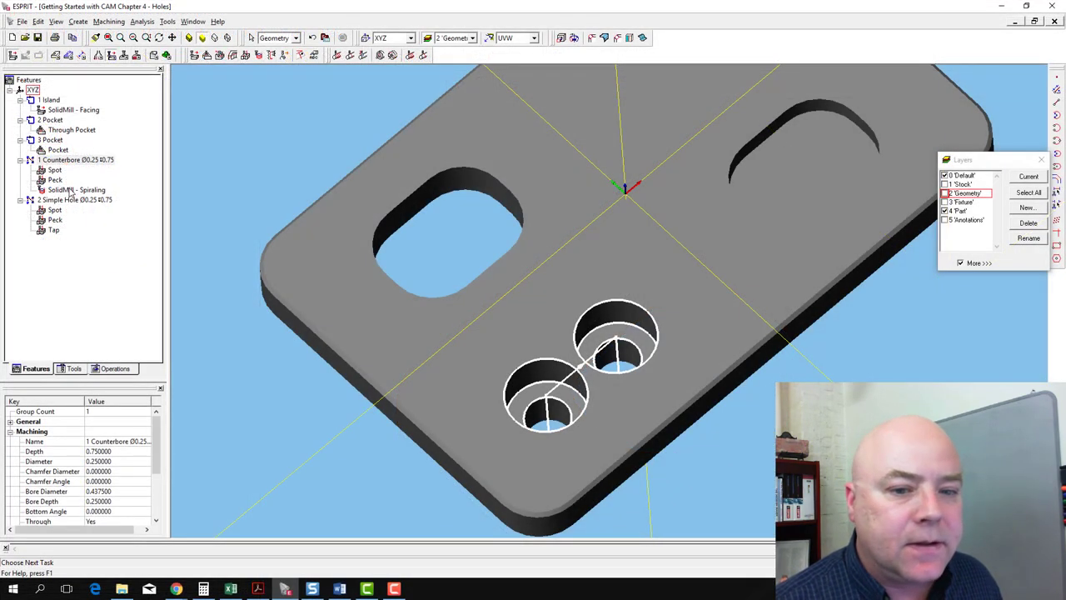
left_click(76, 189)
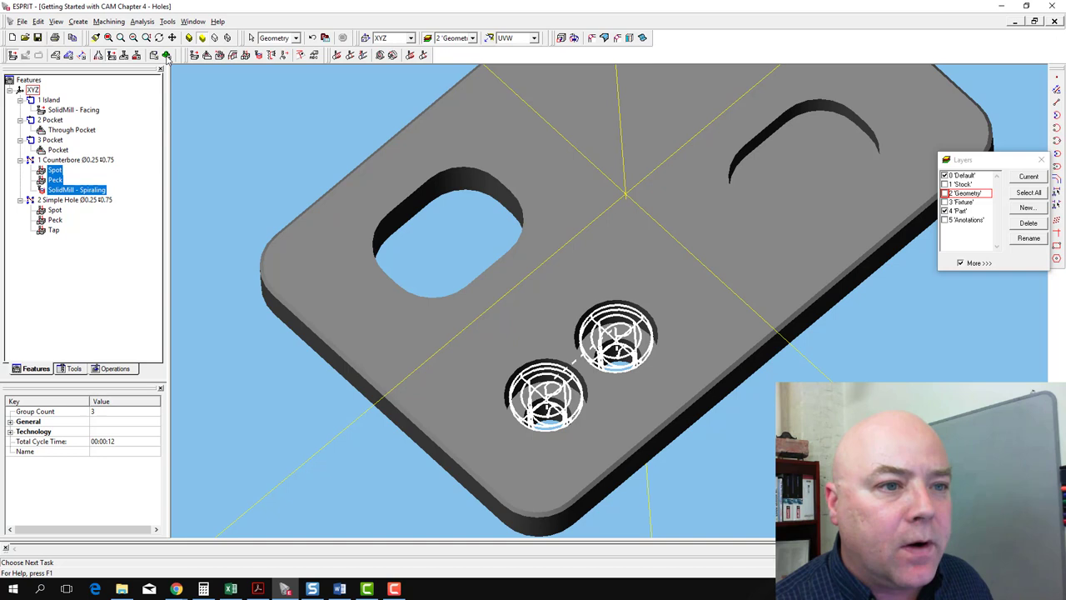
left_click(347, 55)
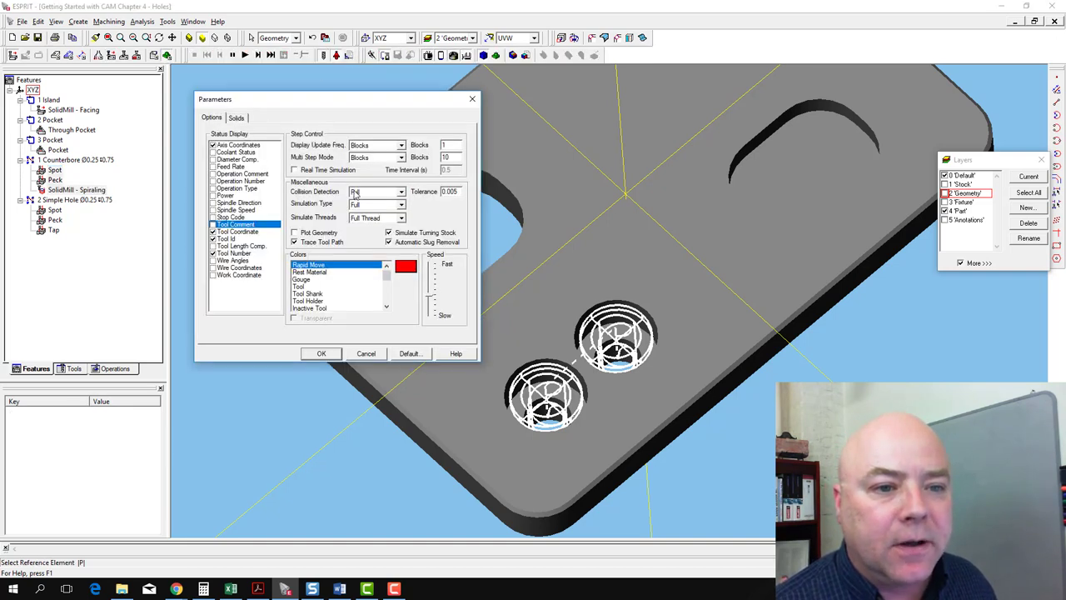
- Set simulation Collision Detection to Full and close the Simulation Parameters dialog
left_click(354, 192)
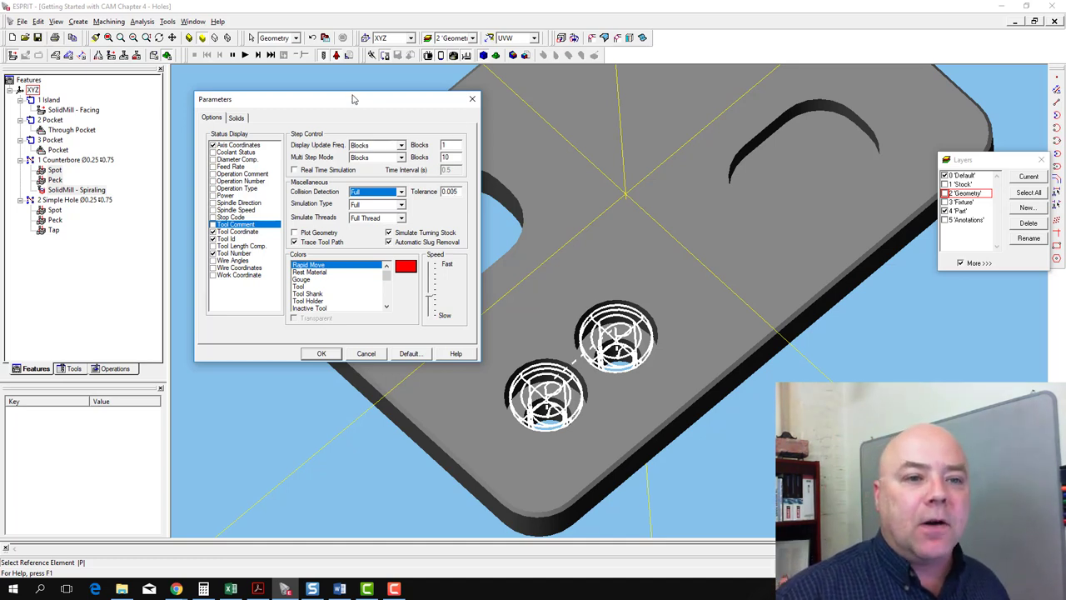
left_click_drag(352, 99, 349, 89)
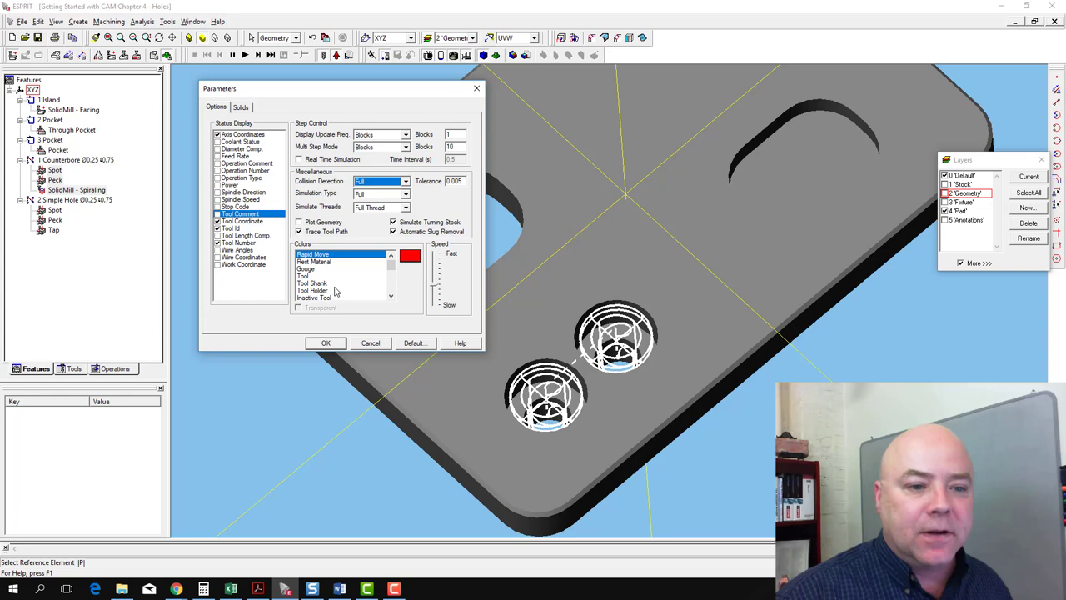
left_click(325, 343)
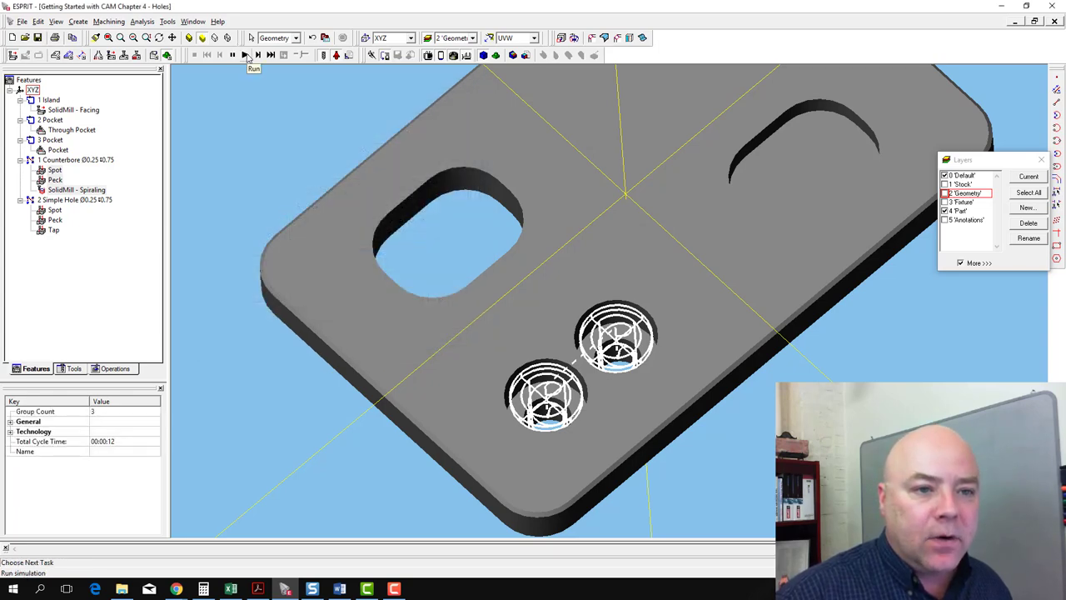
- Run the simulation of the 1/4 endmill cutting and adjust playback speed
left_click(245, 55)
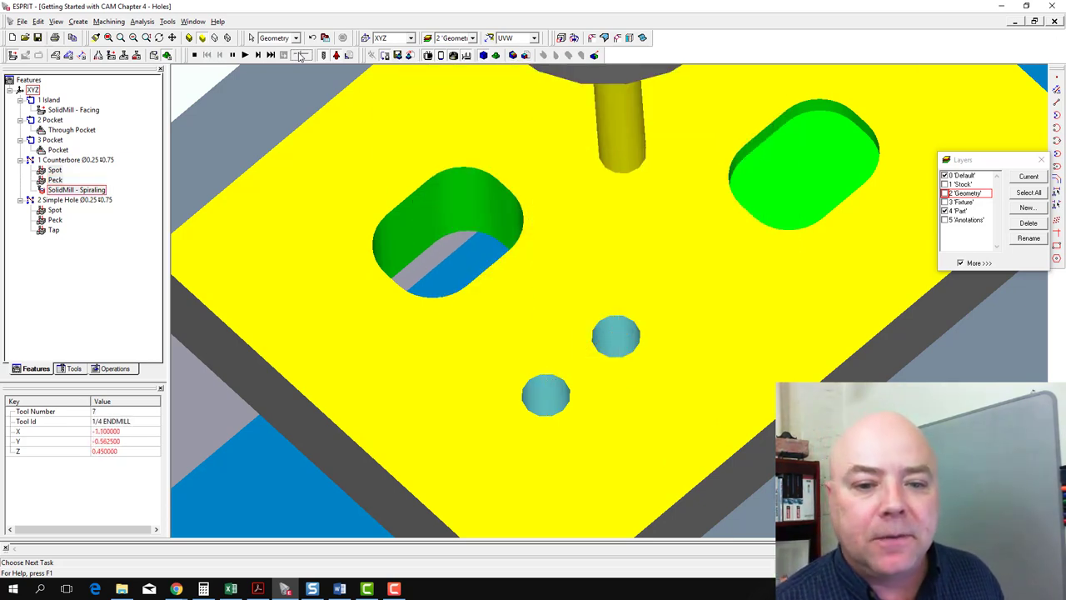
left_click(245, 55)
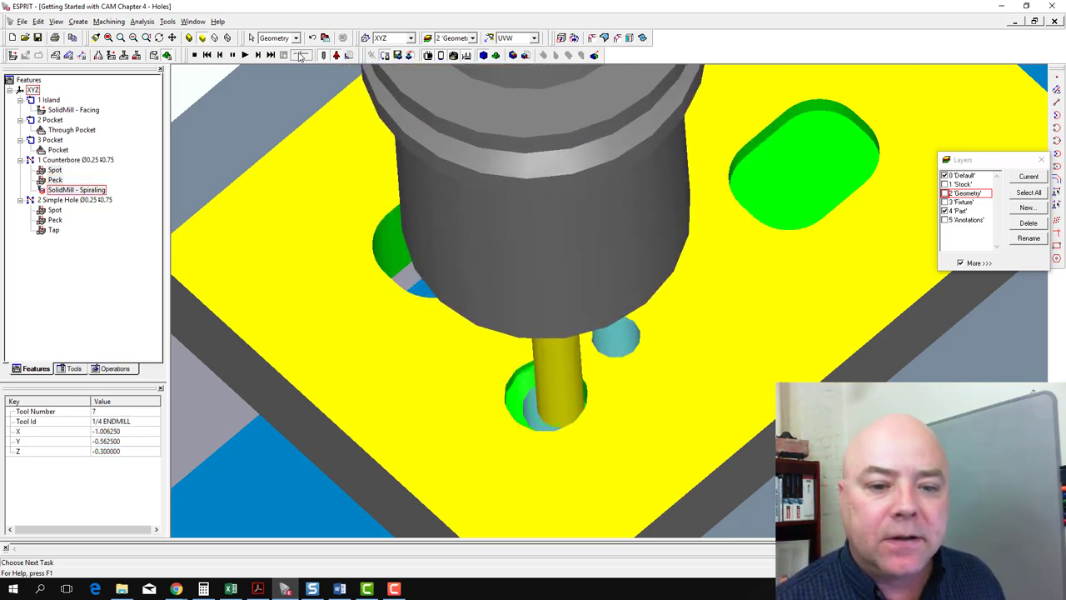